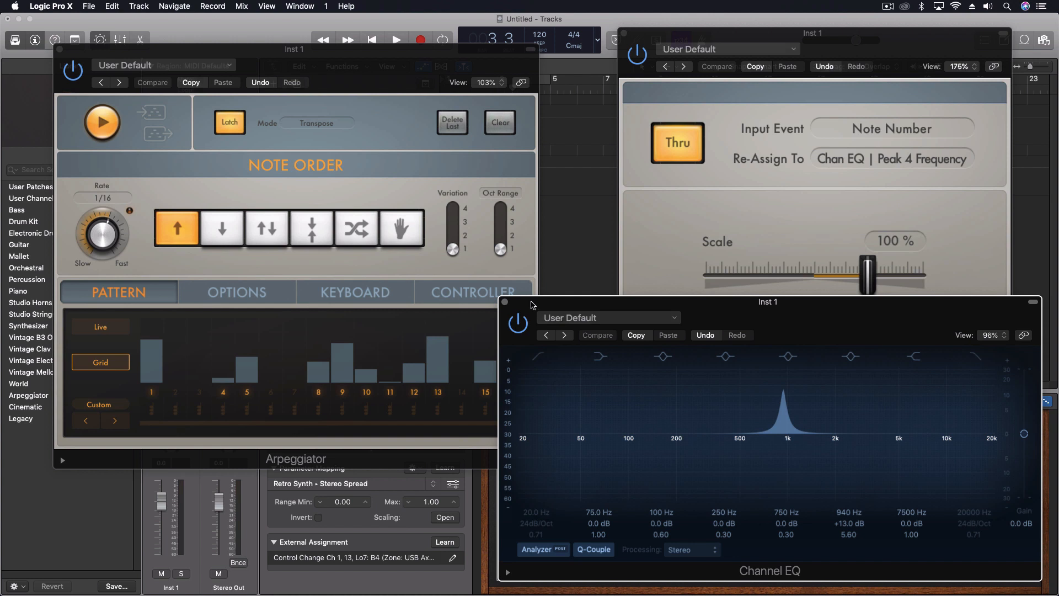
mouse_move(284, 182)
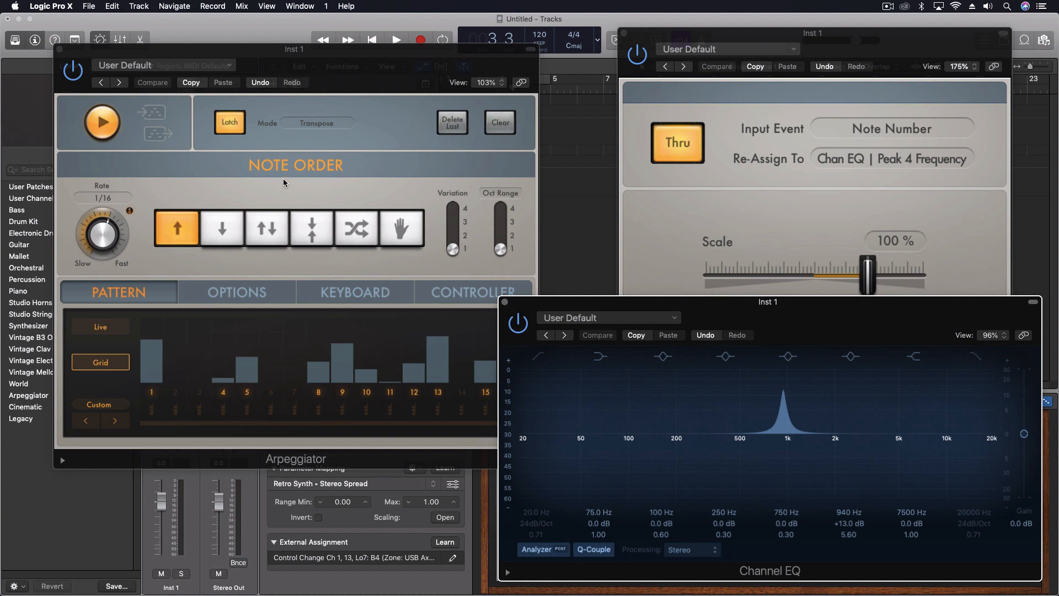
mouse_move(773, 142)
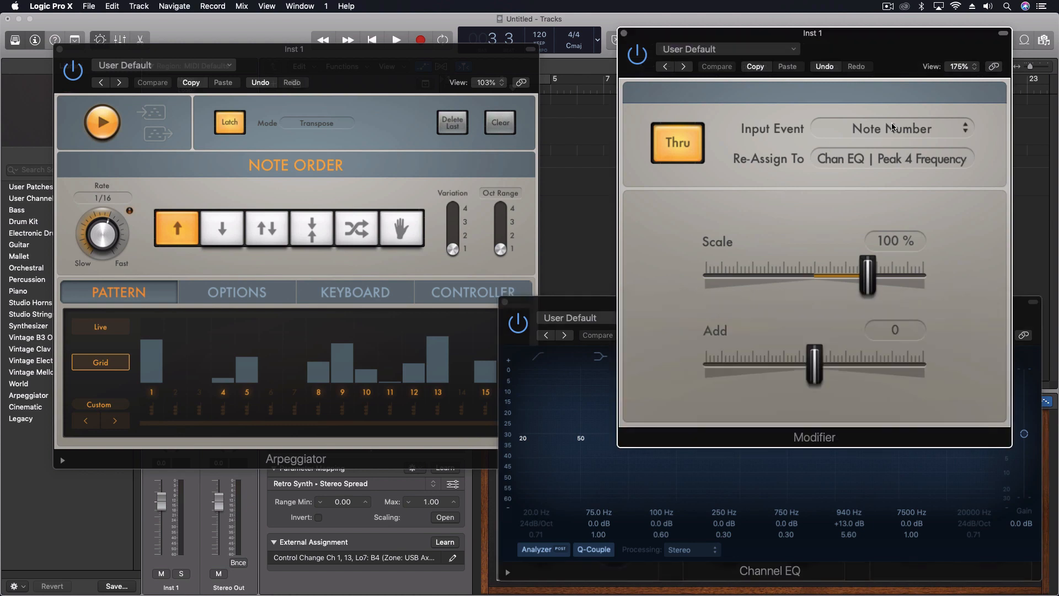
Step: Check the Modifier's Re-Assign To target, then stop the arpeggiator playback after it shifts Peak 4
click(890, 128)
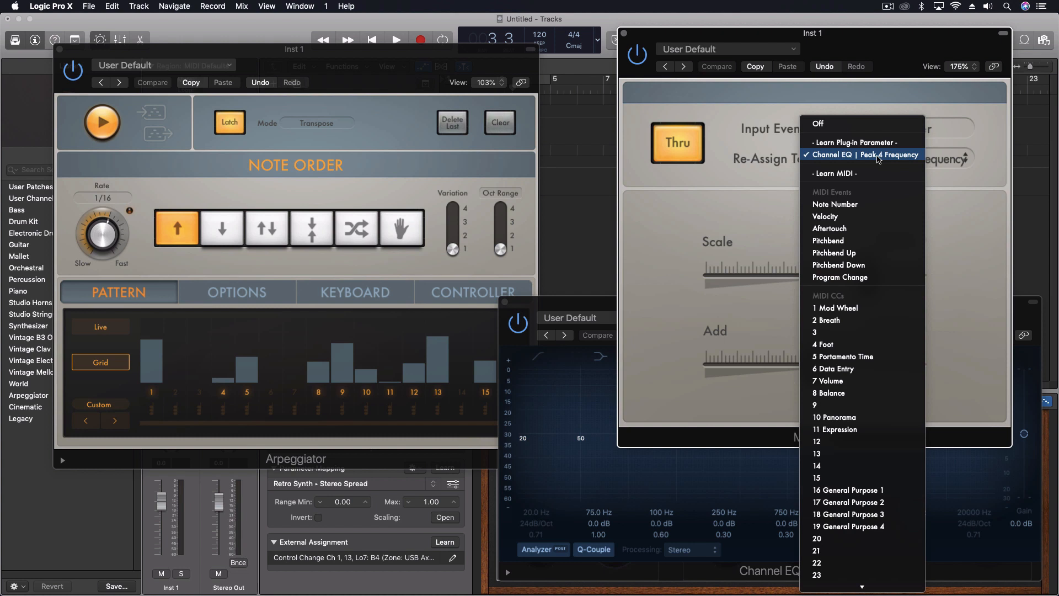
mouse_move(765, 192)
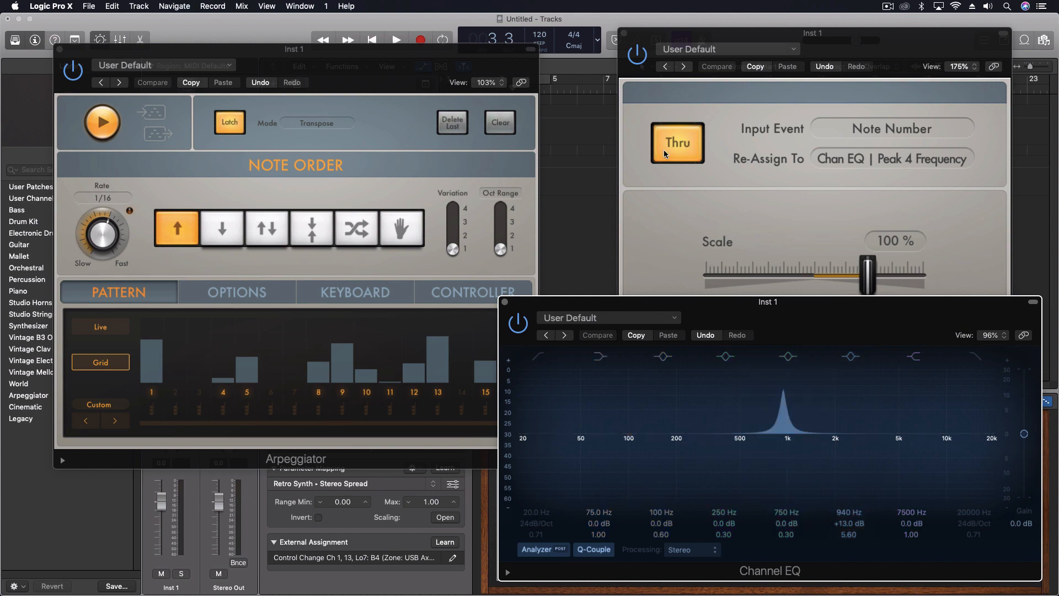
mouse_move(483, 344)
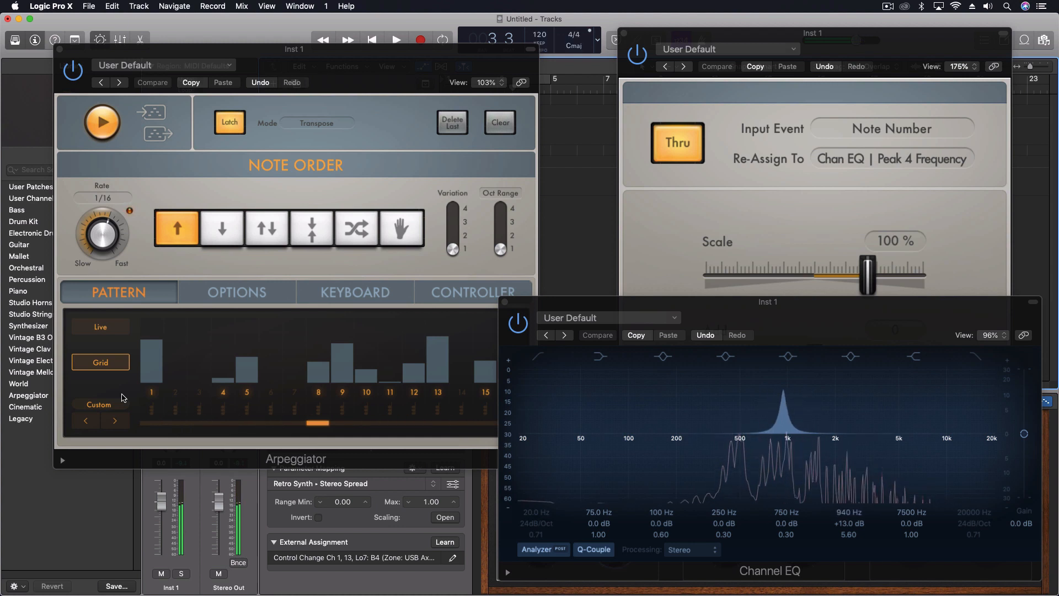
click(395, 40)
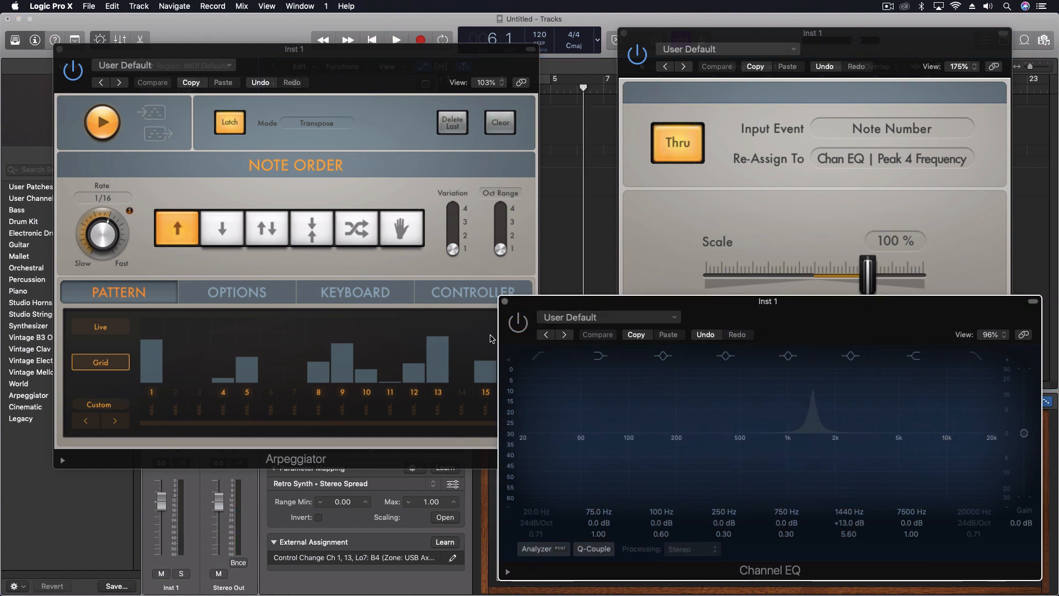
mouse_move(164, 579)
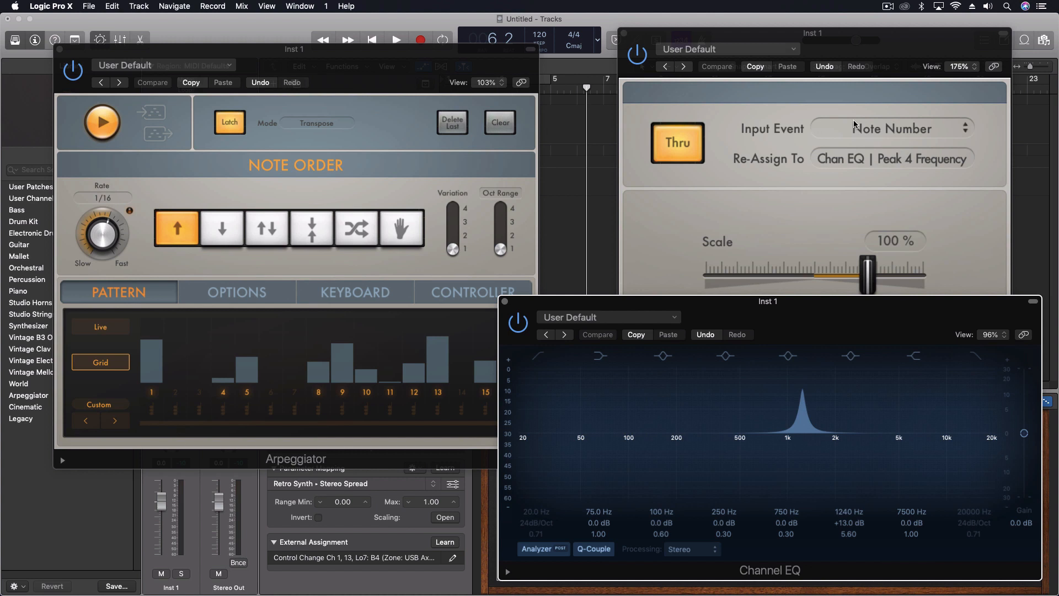
mouse_move(820, 324)
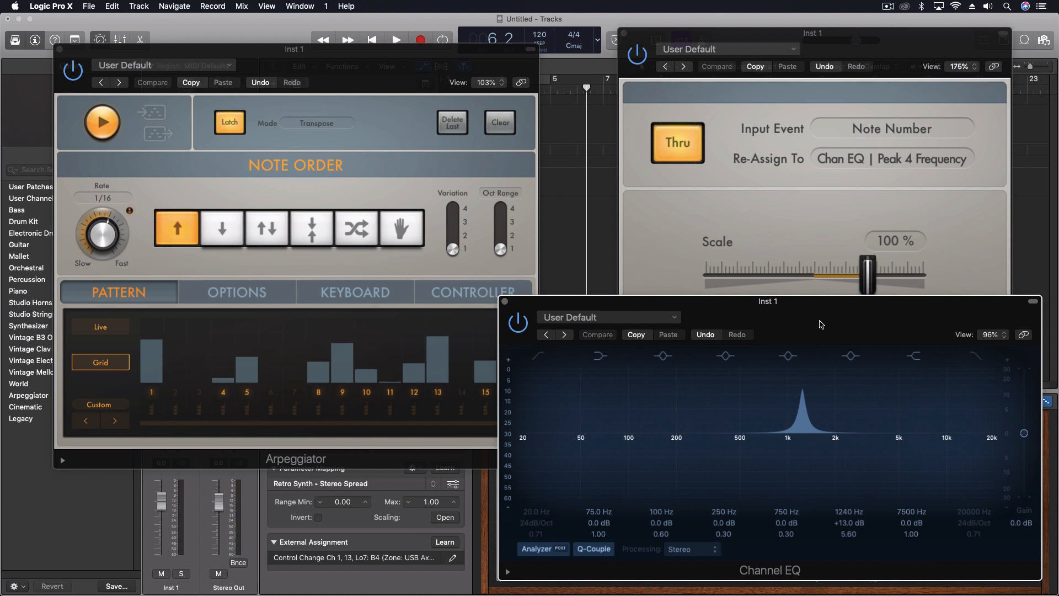
mouse_move(830, 327)
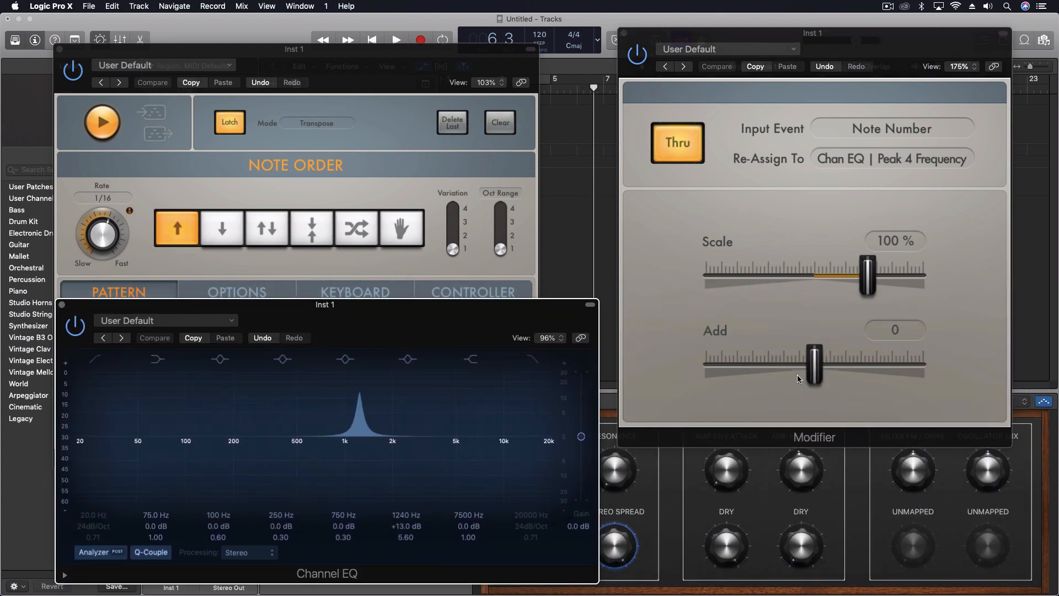
Step: Sweep Modifier's Add (+29, -35) and Scale (70%, 176%, 138%) sliders, settling on Scale 165% and Add -56
drag(814, 366, 837, 366)
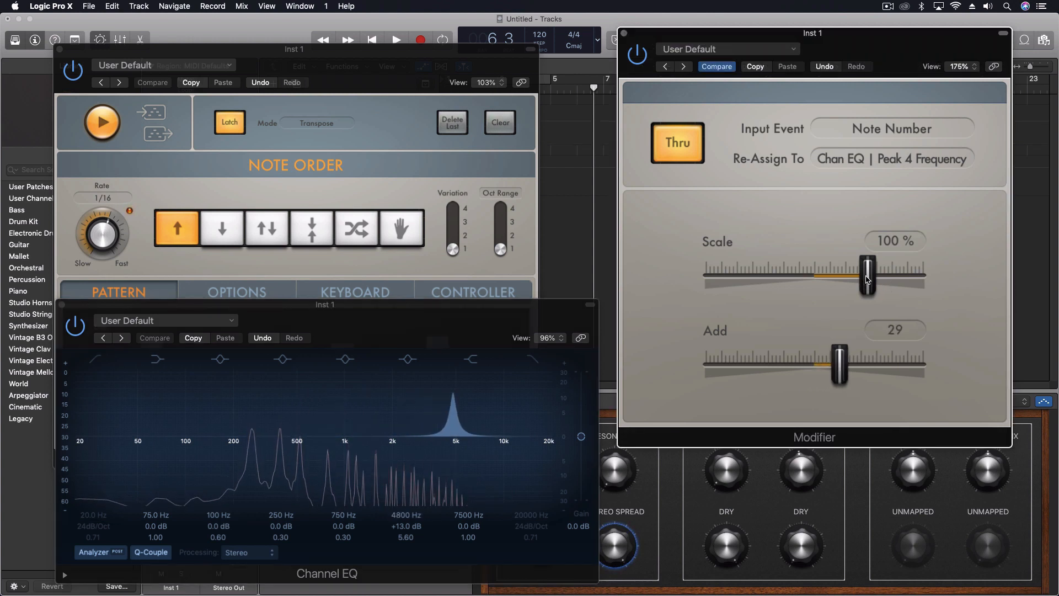
drag(868, 272, 853, 271)
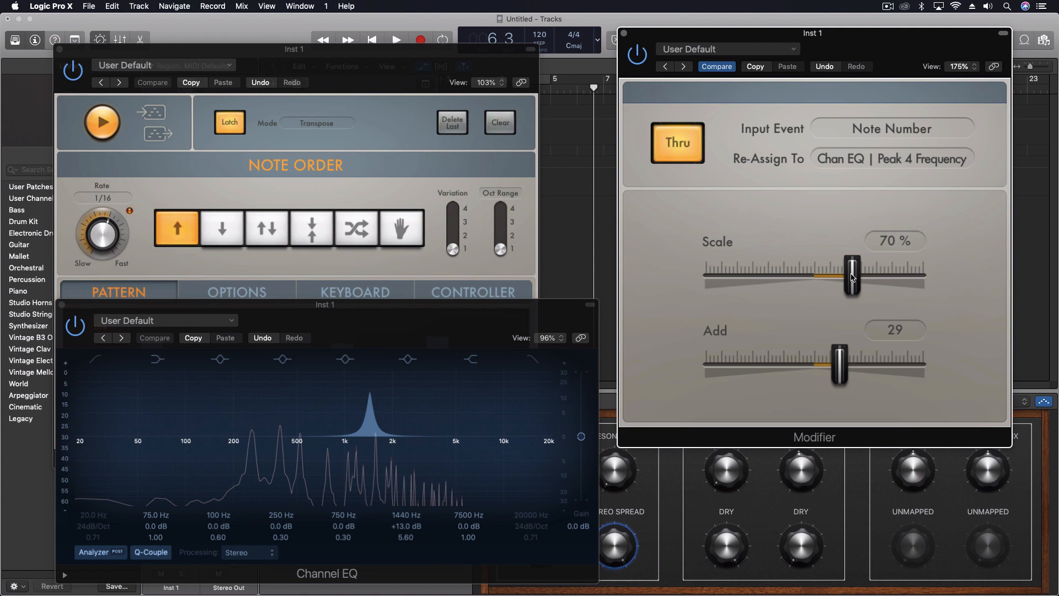
drag(852, 272, 910, 272)
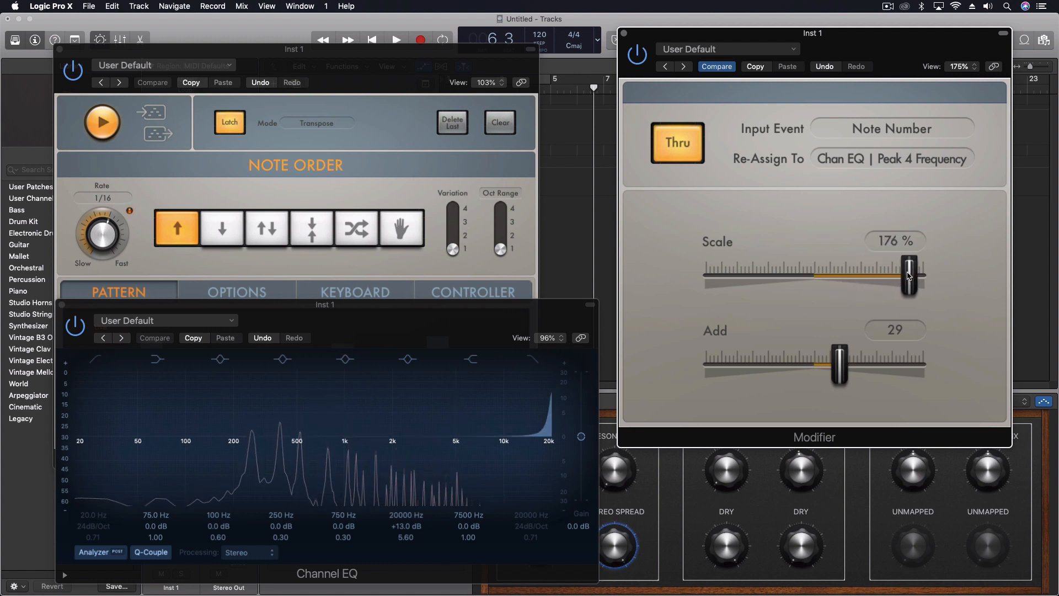
drag(910, 273, 888, 274)
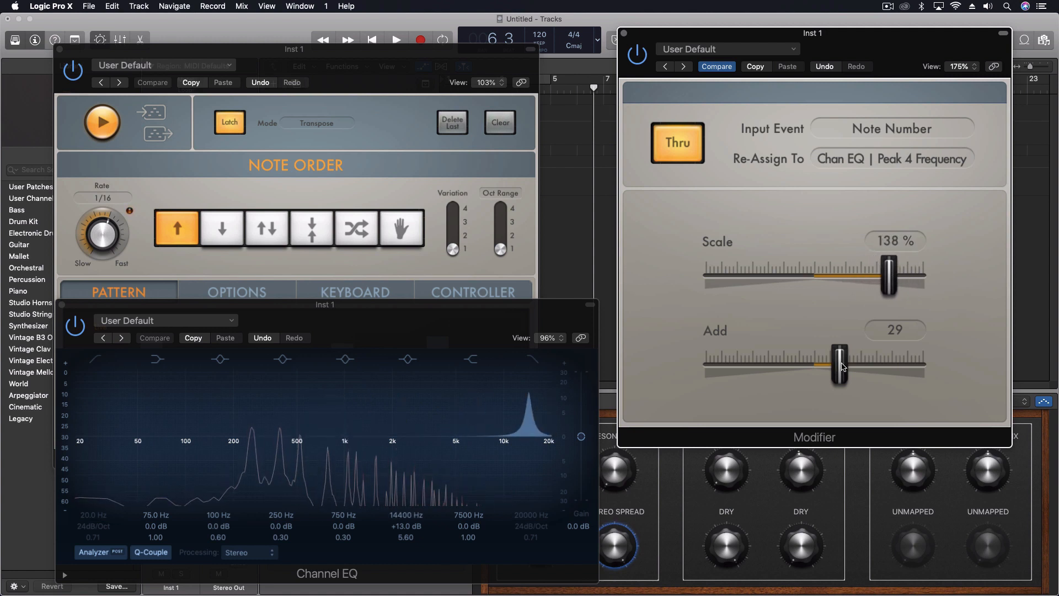
drag(840, 365, 785, 365)
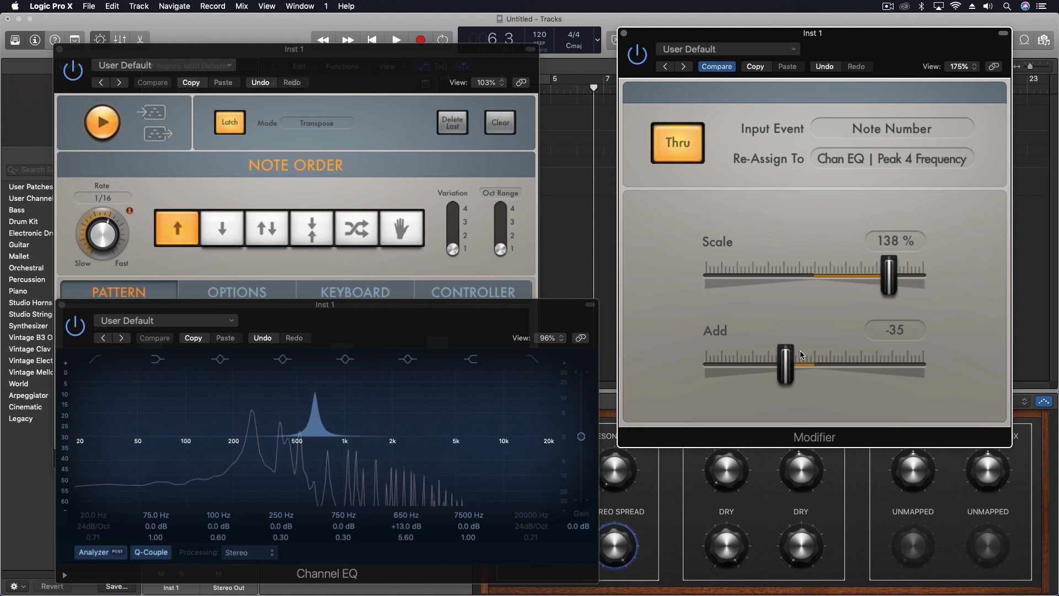
drag(887, 274, 901, 274)
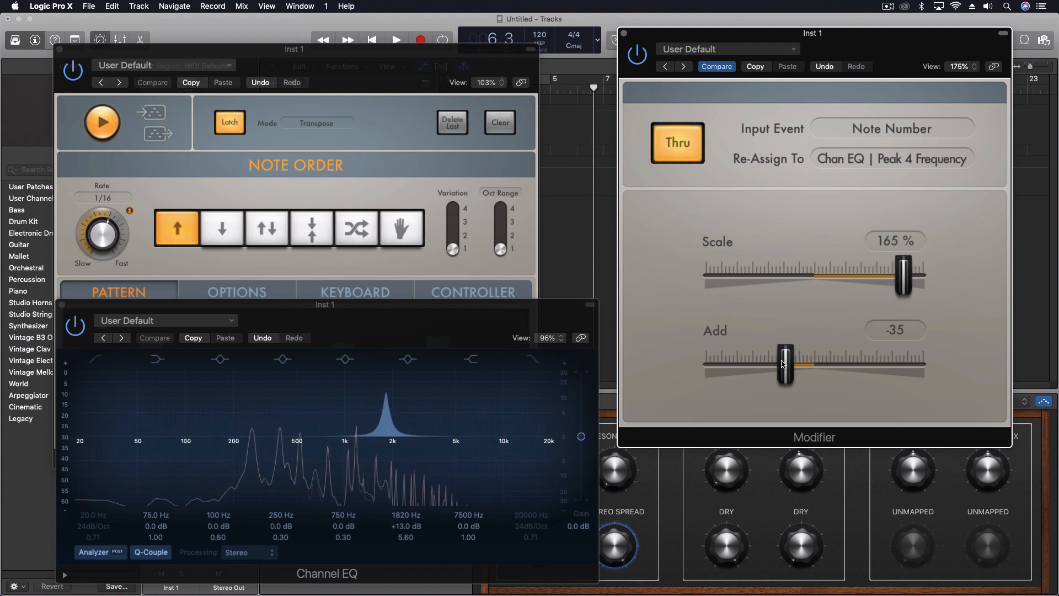
drag(783, 363, 766, 363)
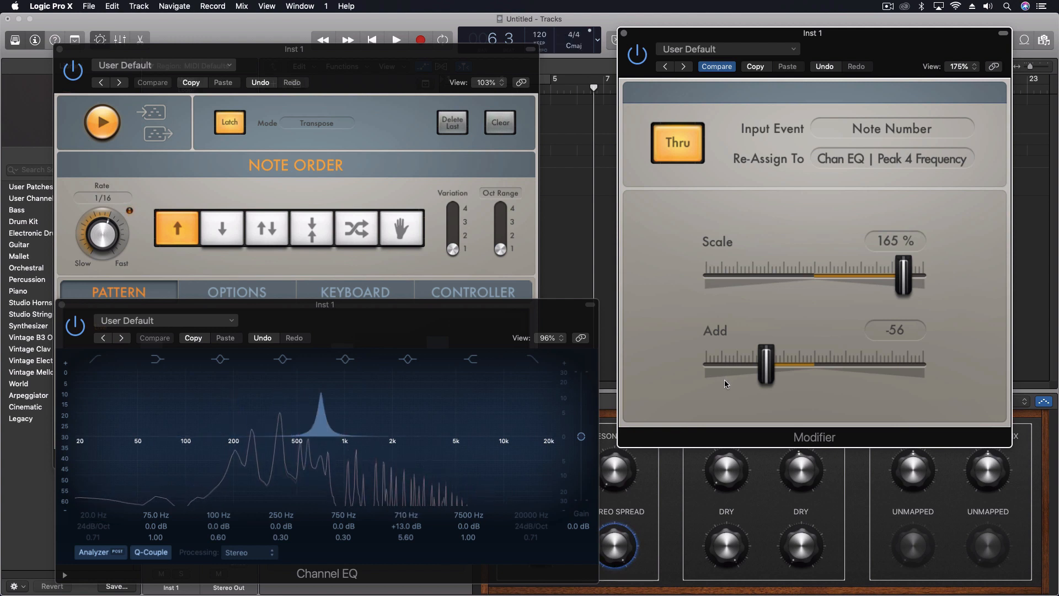
mouse_move(713, 411)
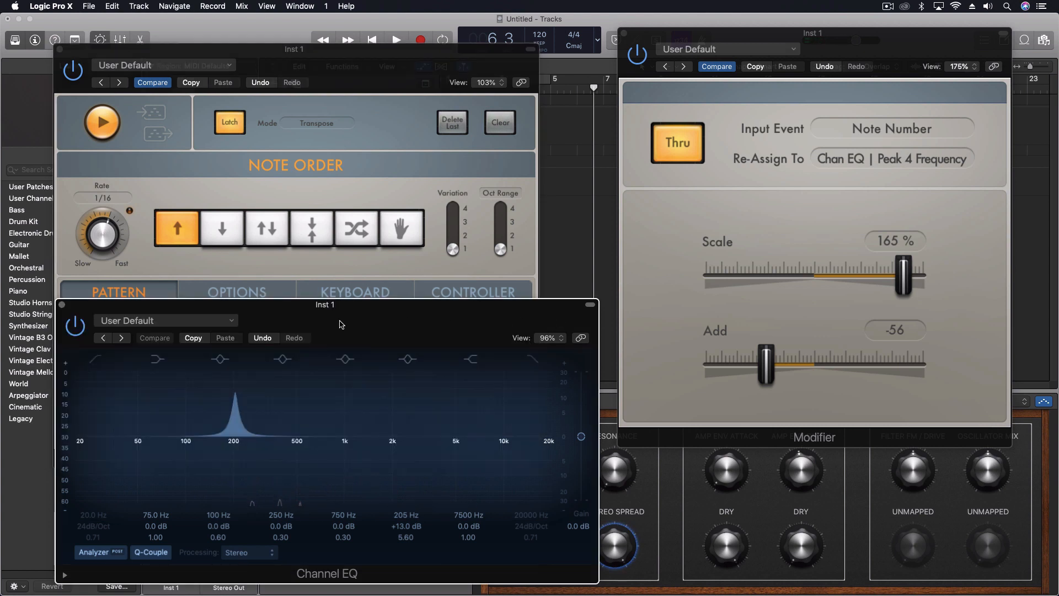
Step: Nudge the EQ display aside and choose Channel EQ | Peak 4 Frequency in Modifier's Re-Assign To menu
drag(324, 305, 365, 302)
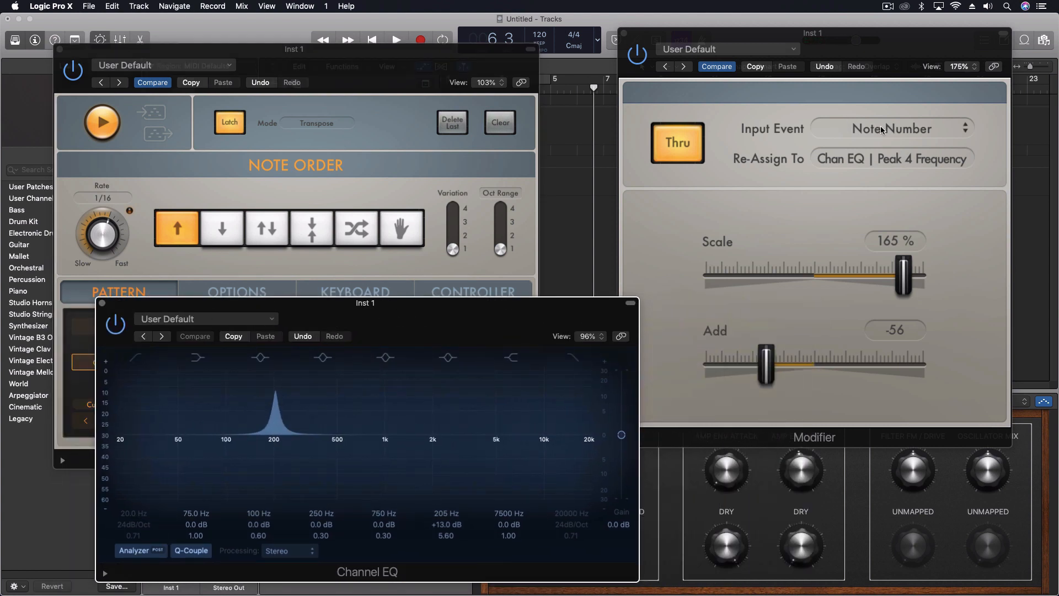
click(887, 128)
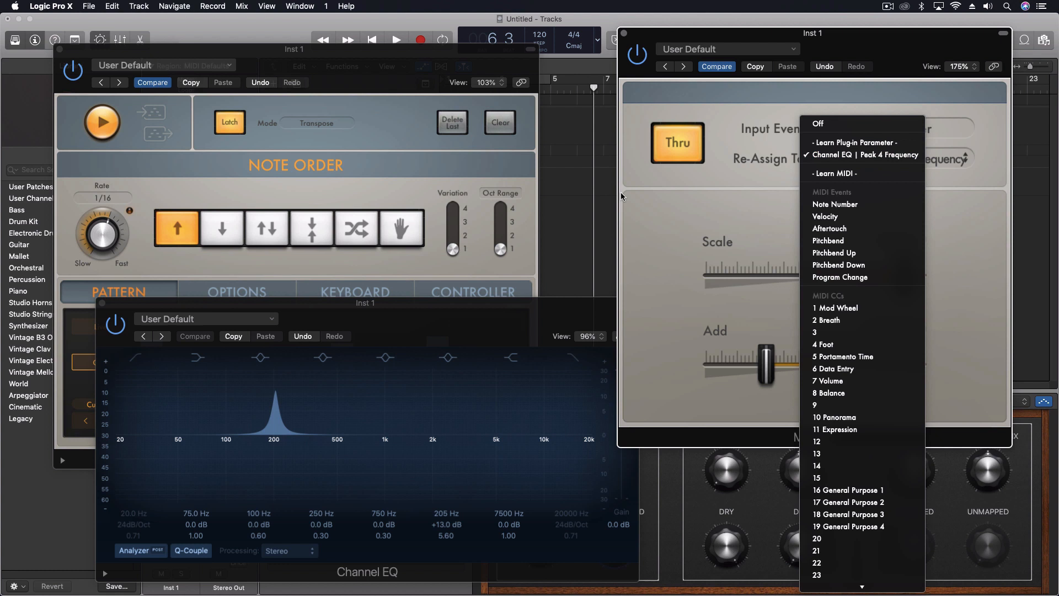
click(835, 204)
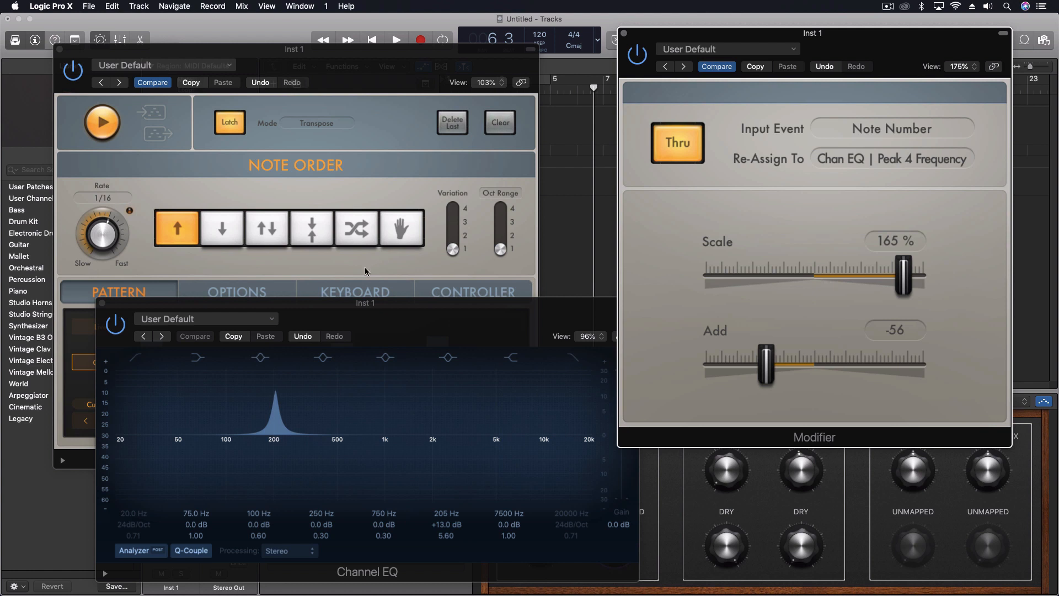
mouse_move(382, 318)
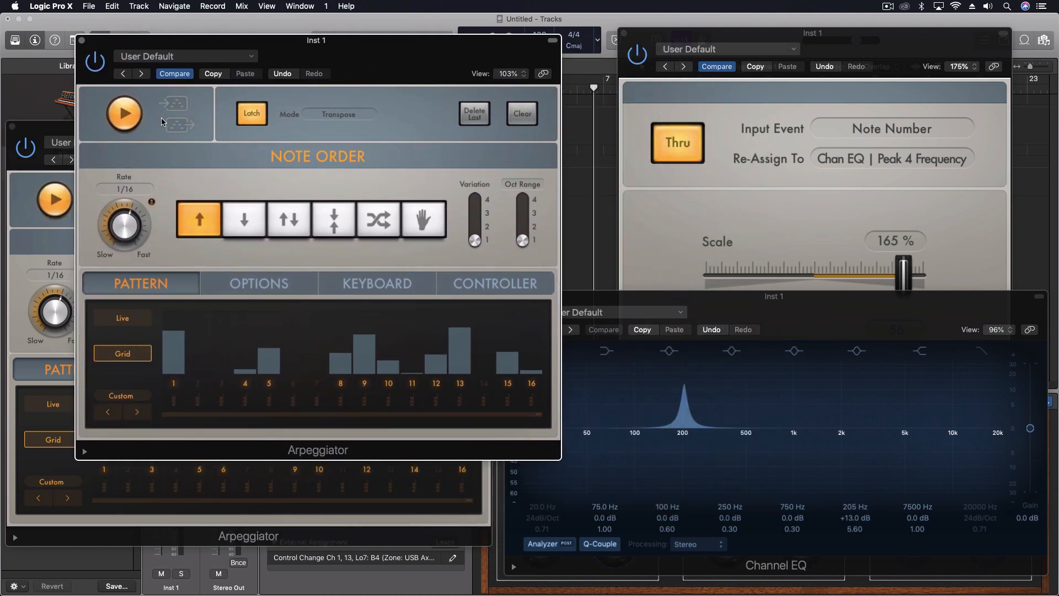
Step: Stop the front Arpeggiator, disable its Latch, and turn off Thru in the Modifier
click(124, 112)
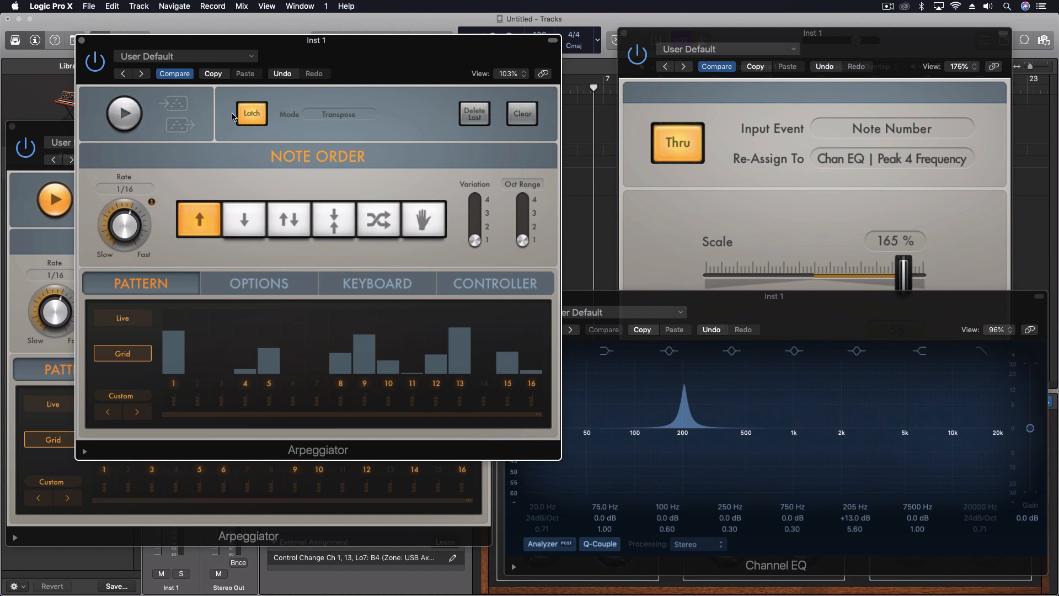
click(251, 113)
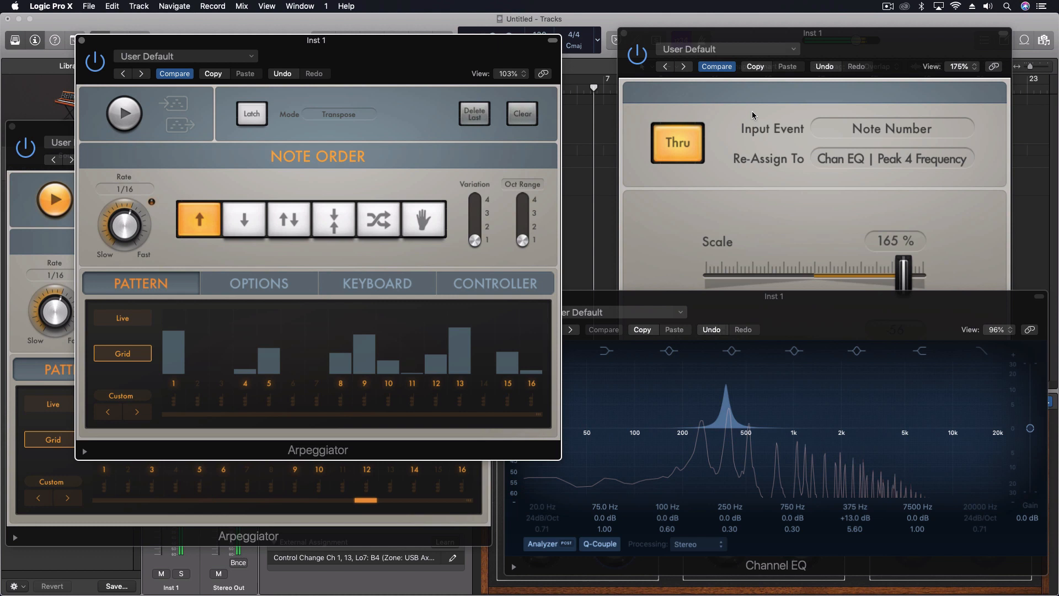
mouse_move(415, 262)
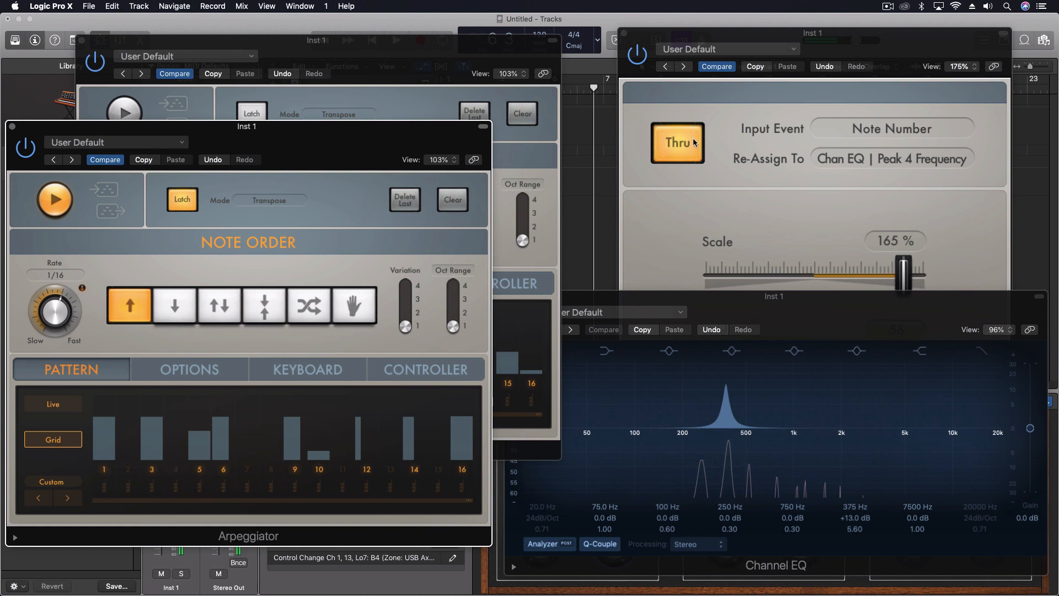
mouse_move(687, 157)
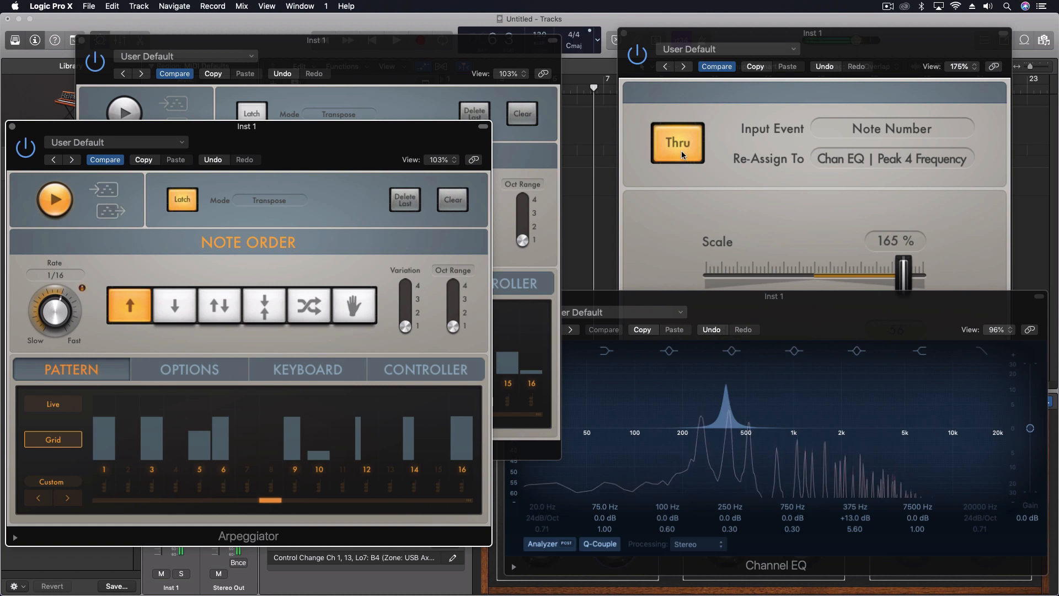
click(676, 142)
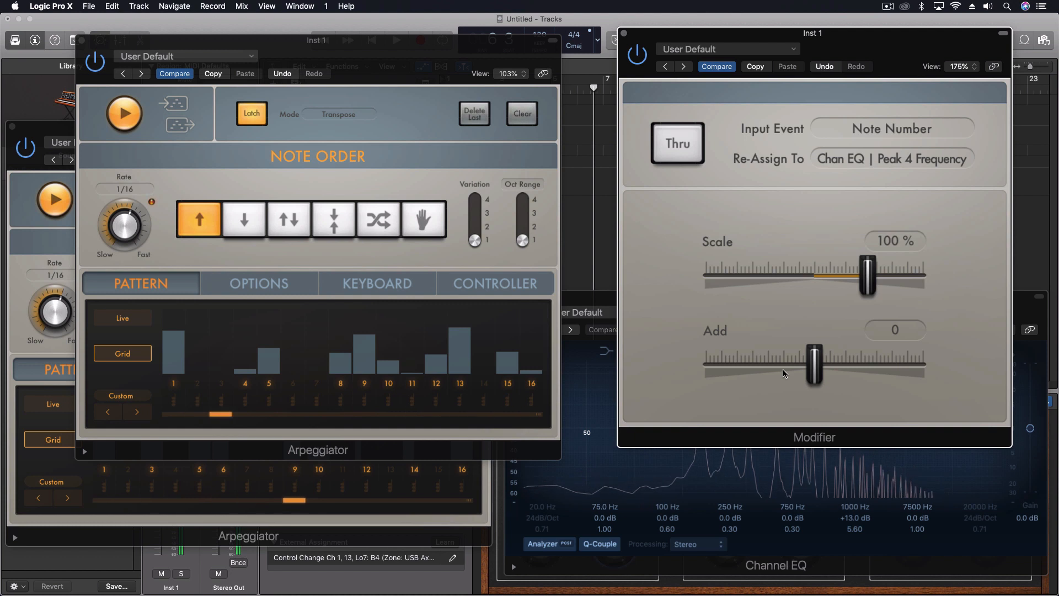
mouse_move(607, 289)
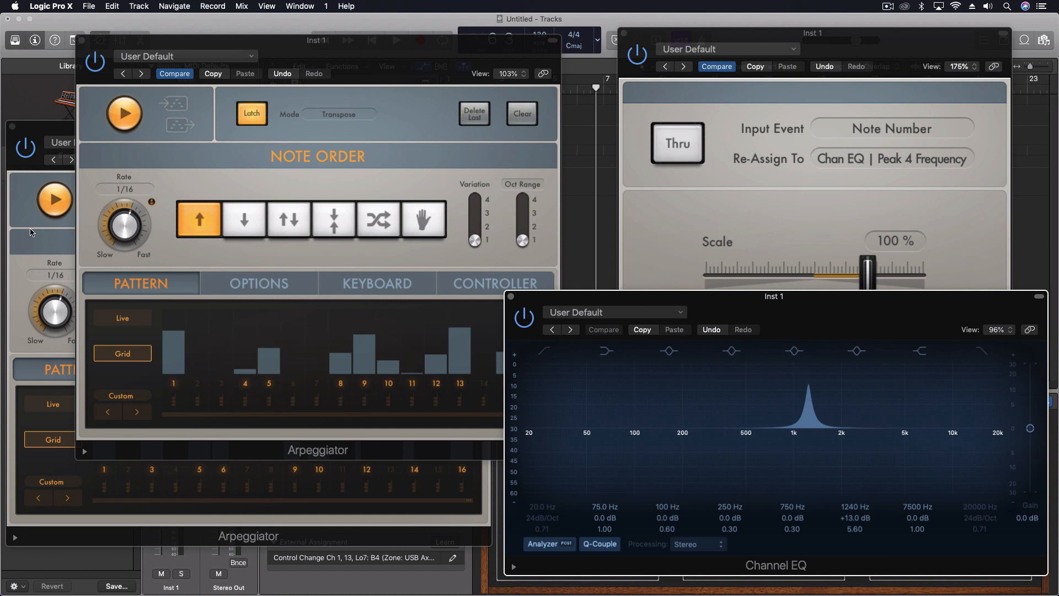
mouse_move(652, 125)
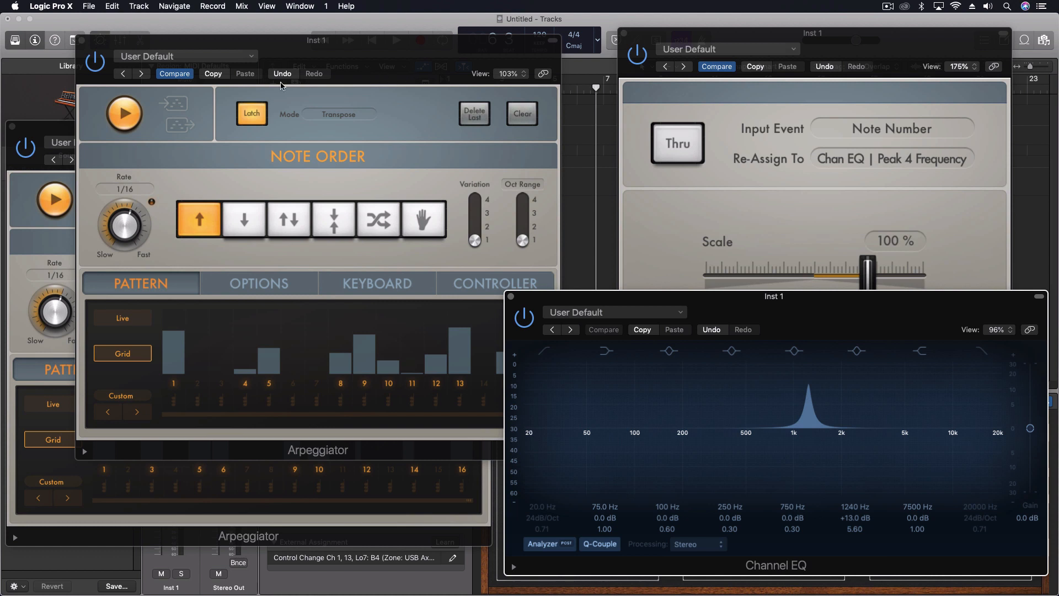
mouse_move(322, 179)
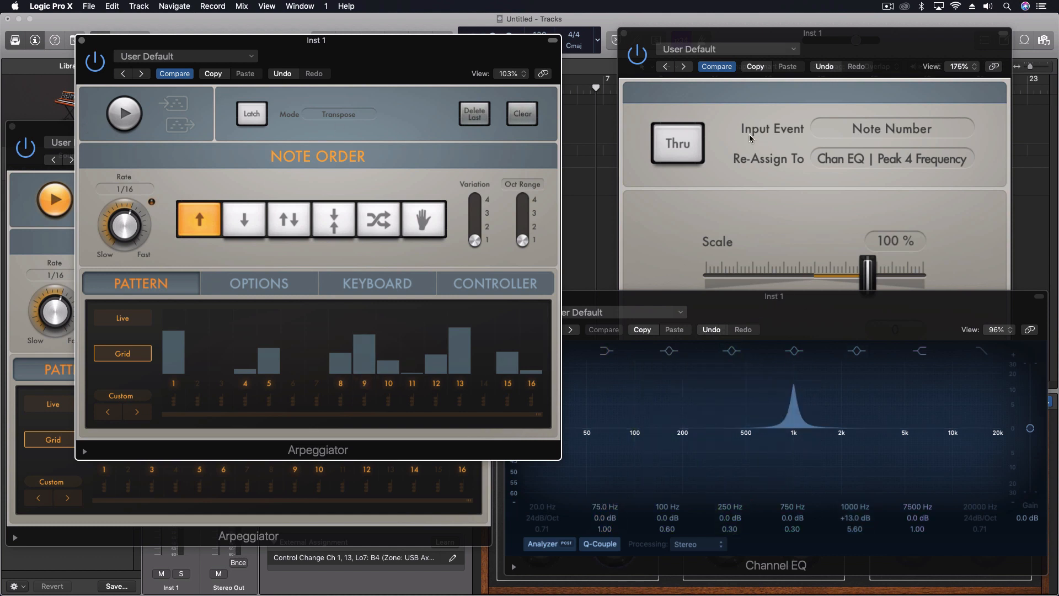
mouse_move(681, 142)
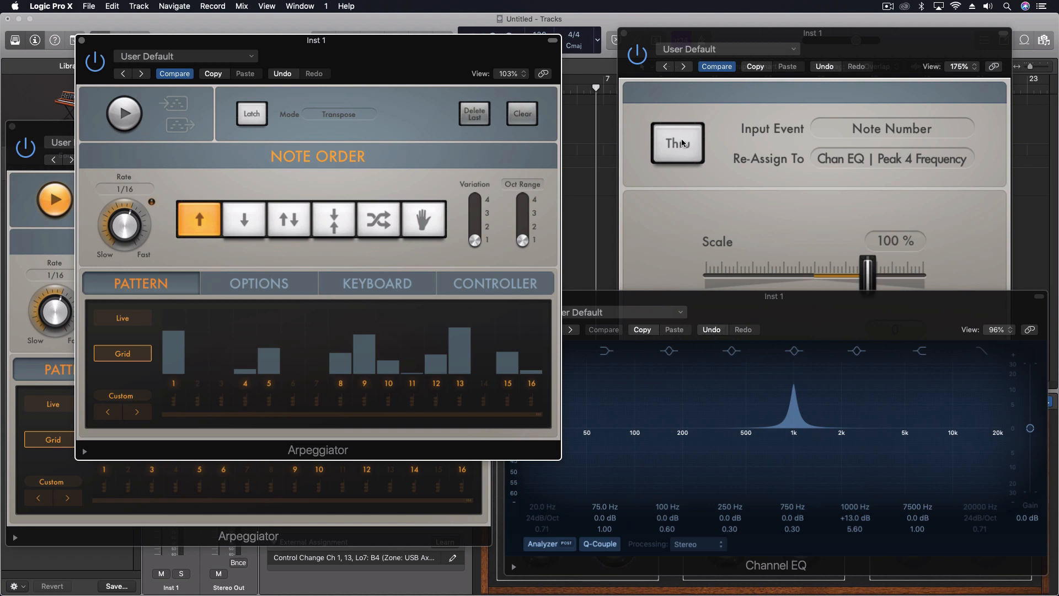
mouse_move(54, 130)
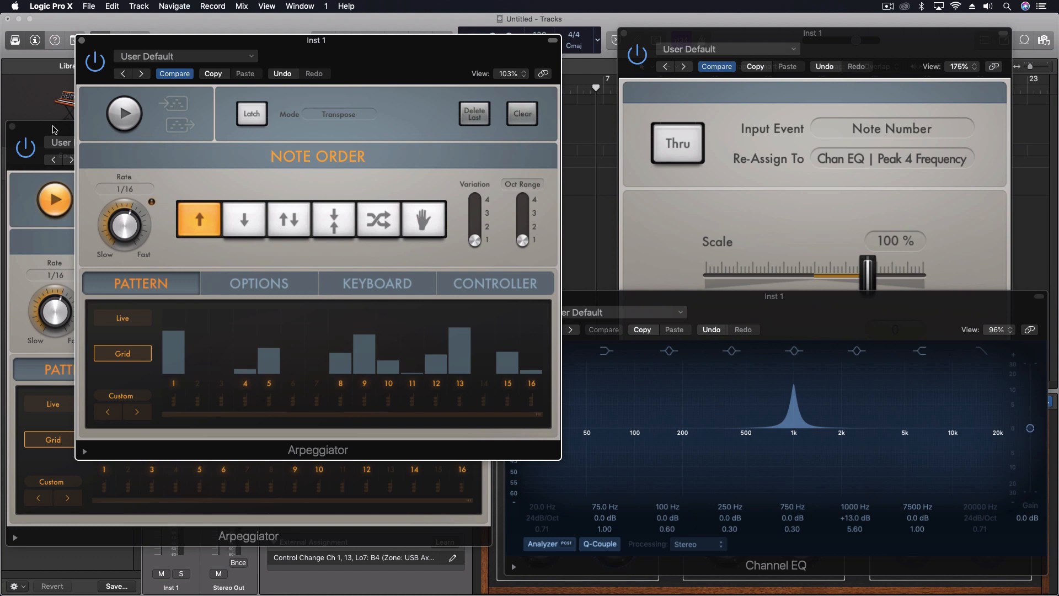
mouse_move(254, 62)
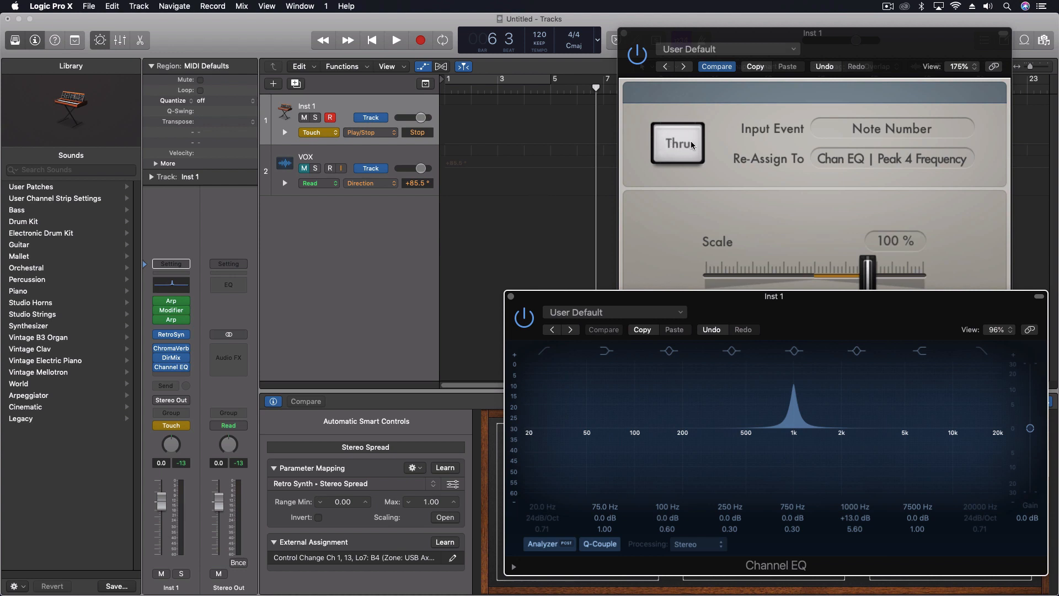
mouse_move(684, 144)
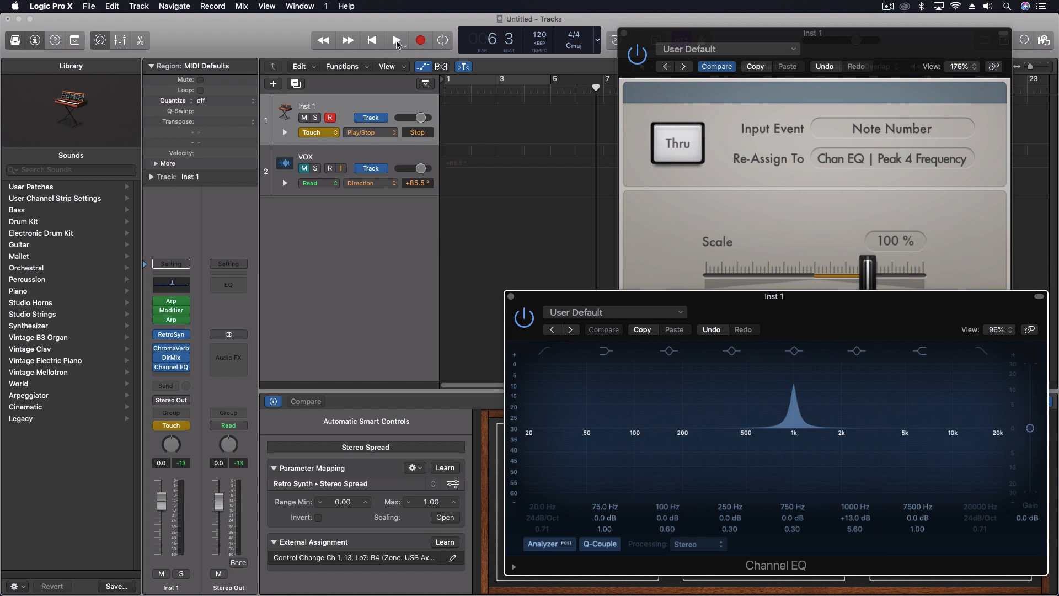
Step: Run project playback from the transport and reposition the Modifier window
click(394, 40)
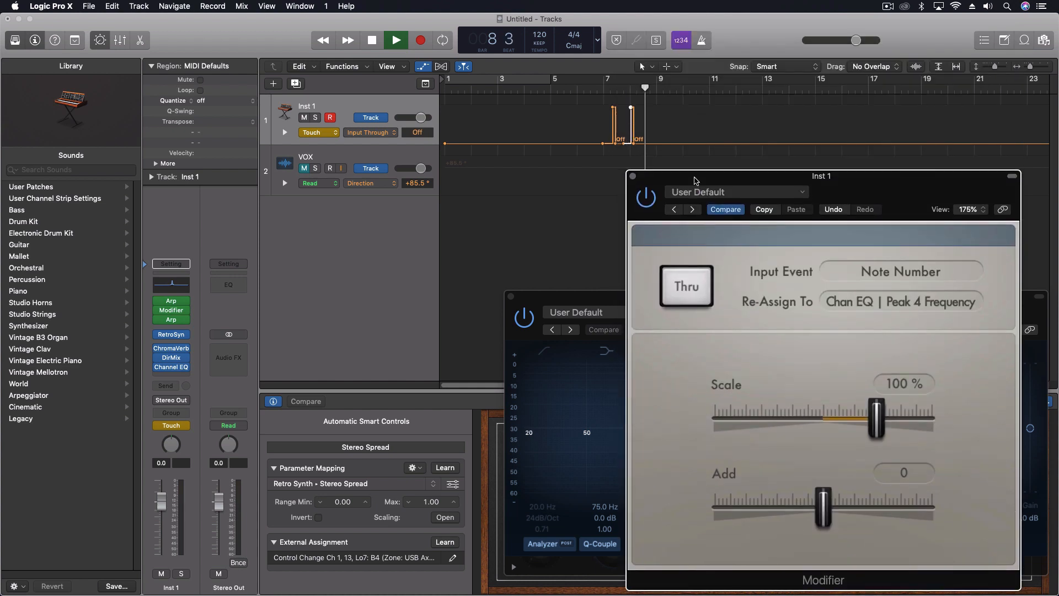
click(396, 40)
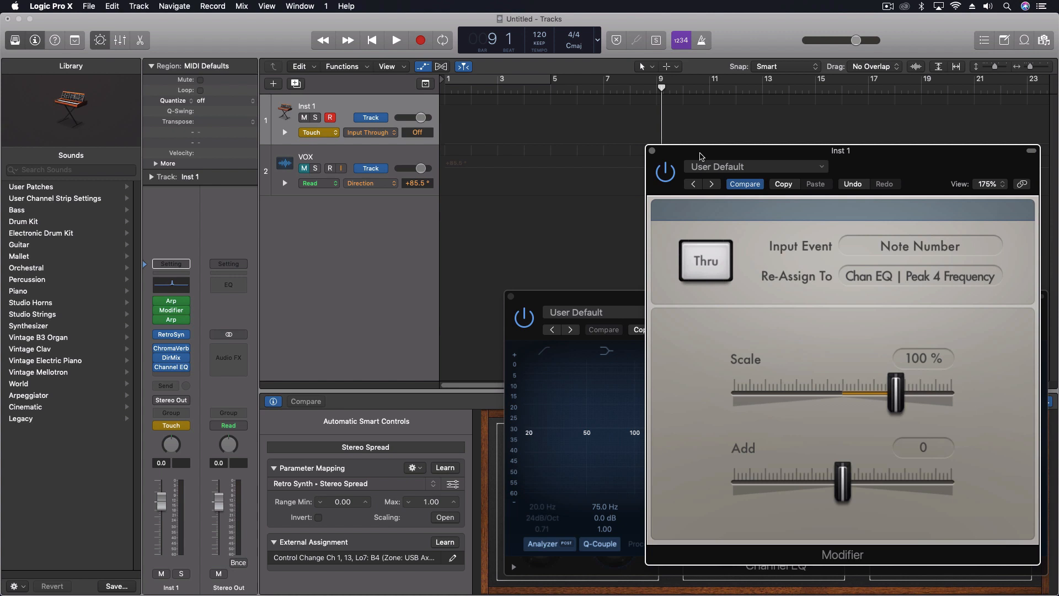
mouse_move(704, 152)
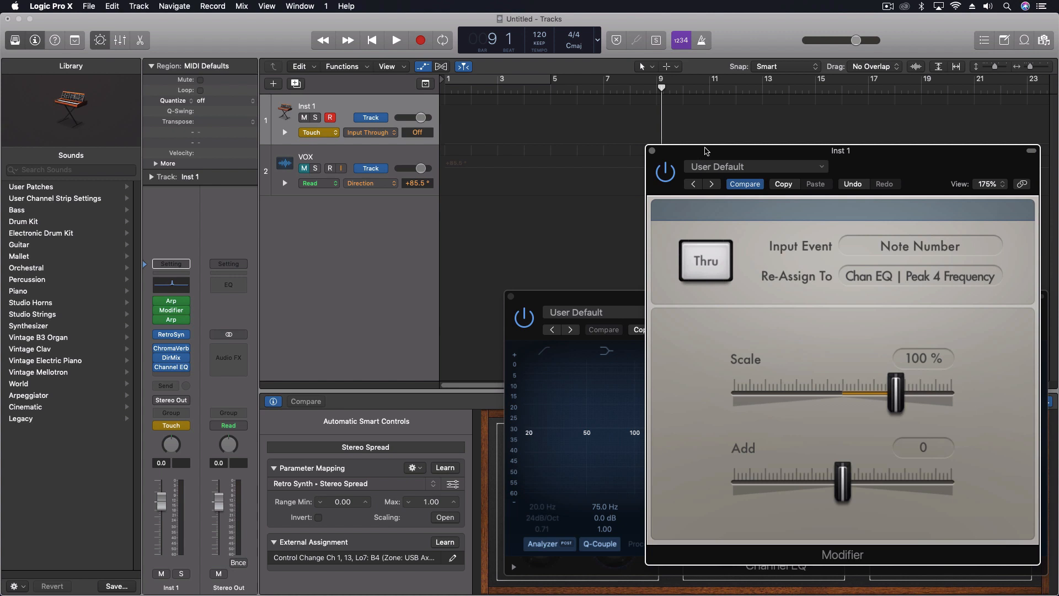